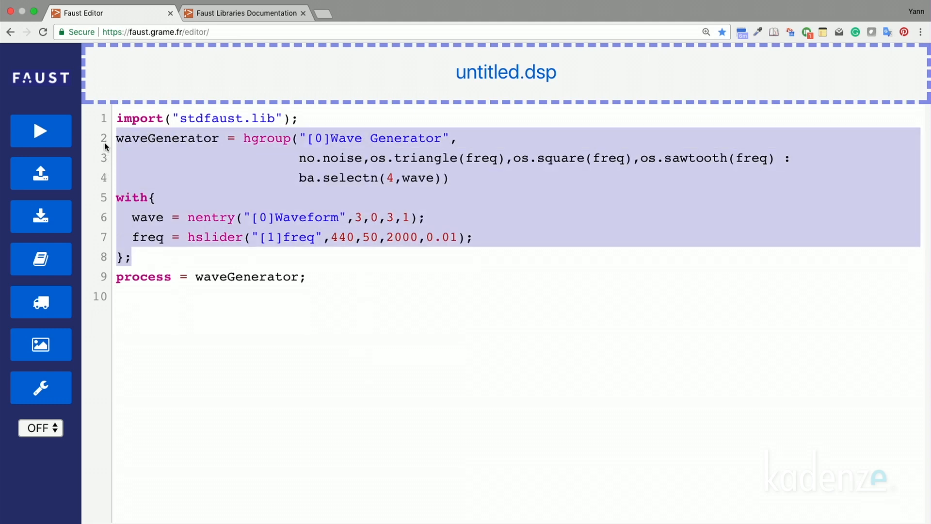
mouse_move(198, 177)
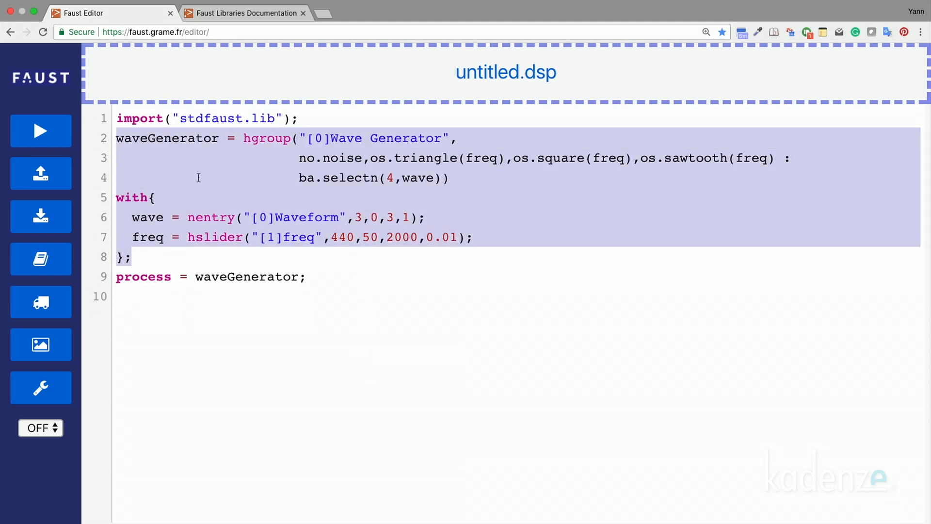
mouse_move(459, 192)
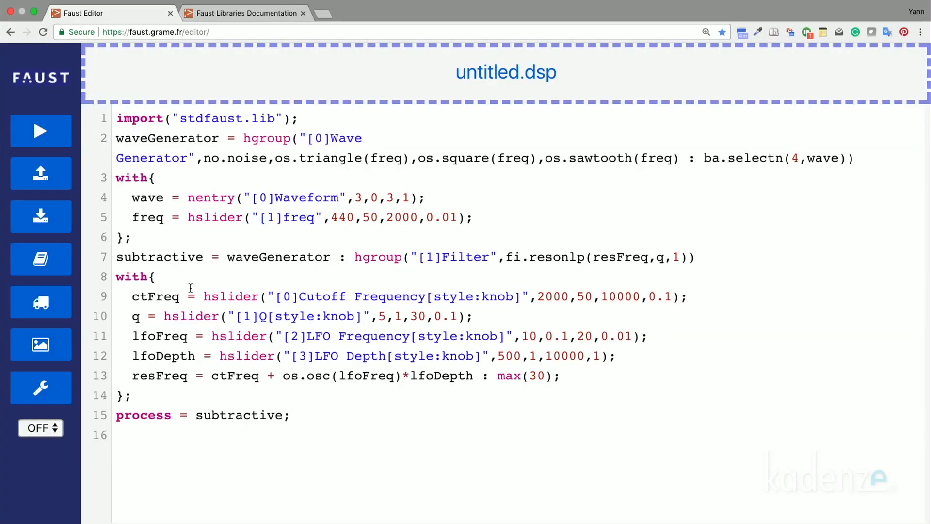
Select waveGenerator and resonlp in the code and bring up the fi.resonlp library entry.
double_click(278, 256)
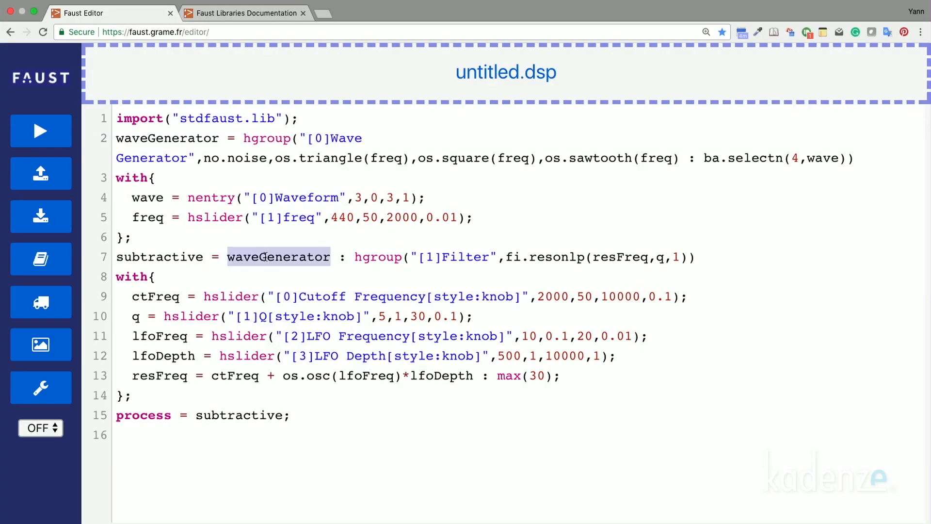
double_click(555, 257)
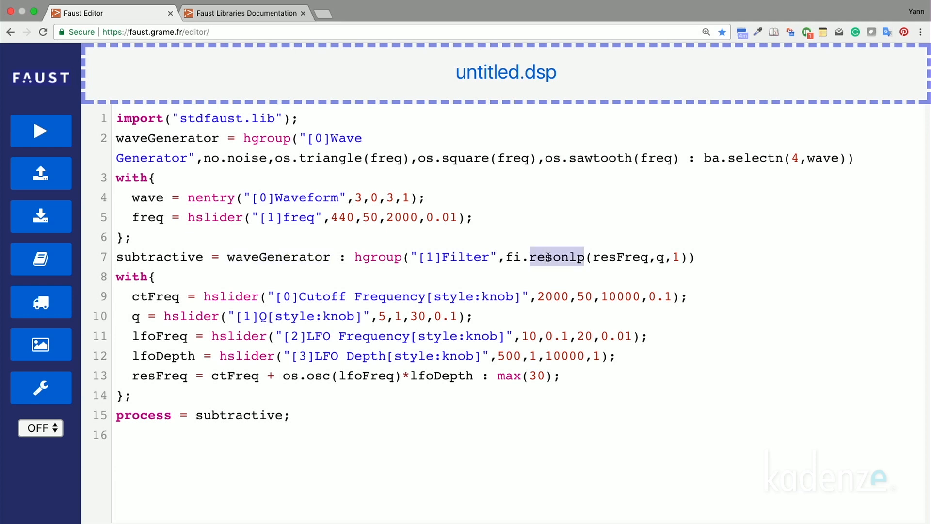
click(544, 257)
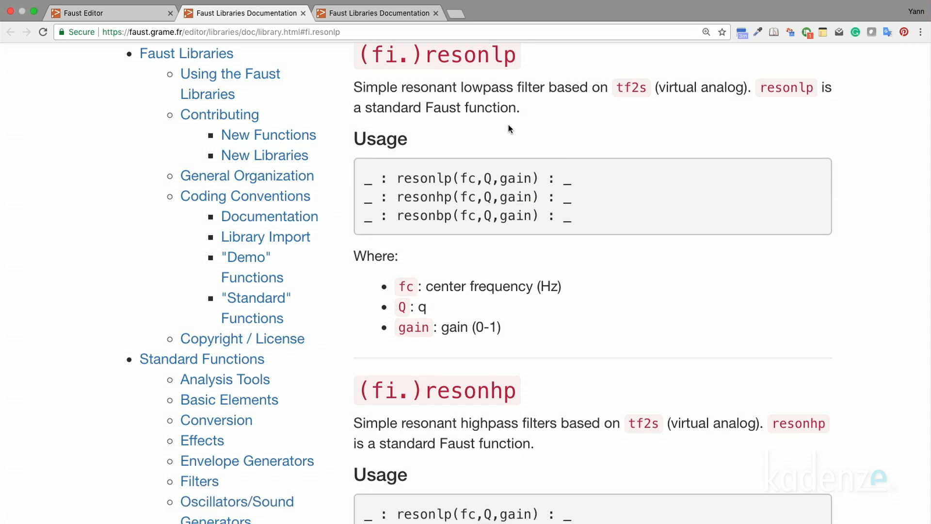
mouse_move(522, 188)
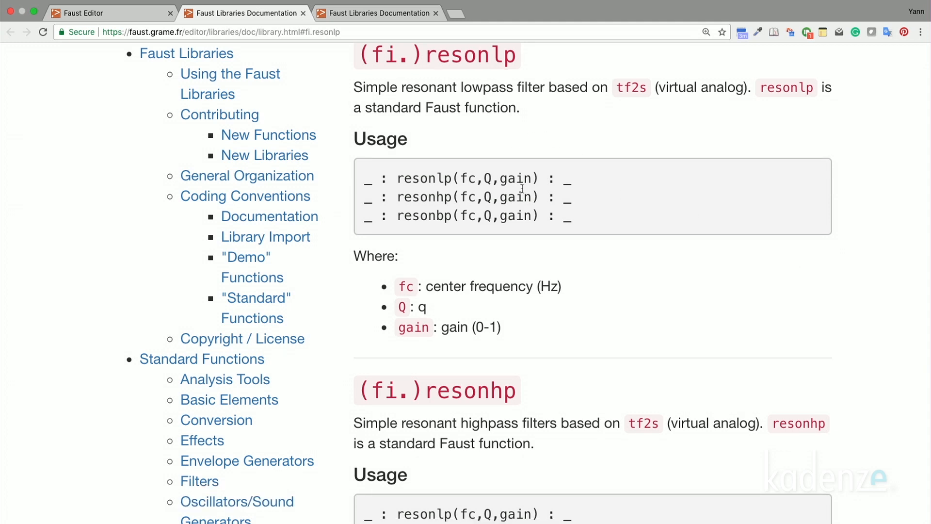
Highlight resonlp's gain argument in the usage section, then return to the synth code.
double_click(467, 178)
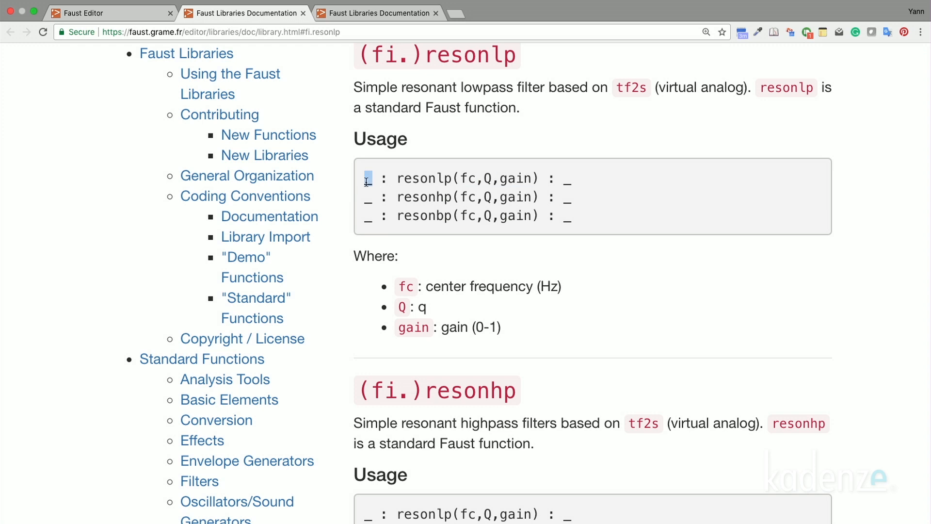
click(110, 13)
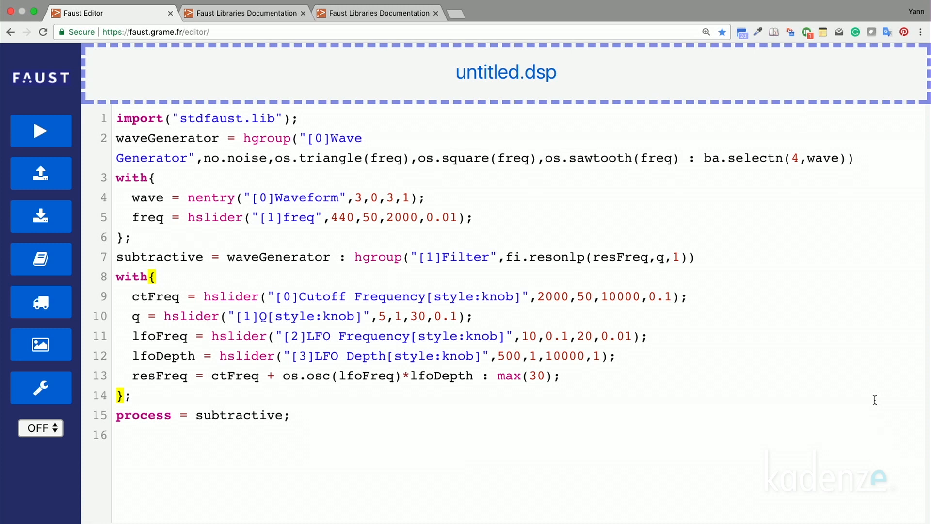
mouse_move(41, 131)
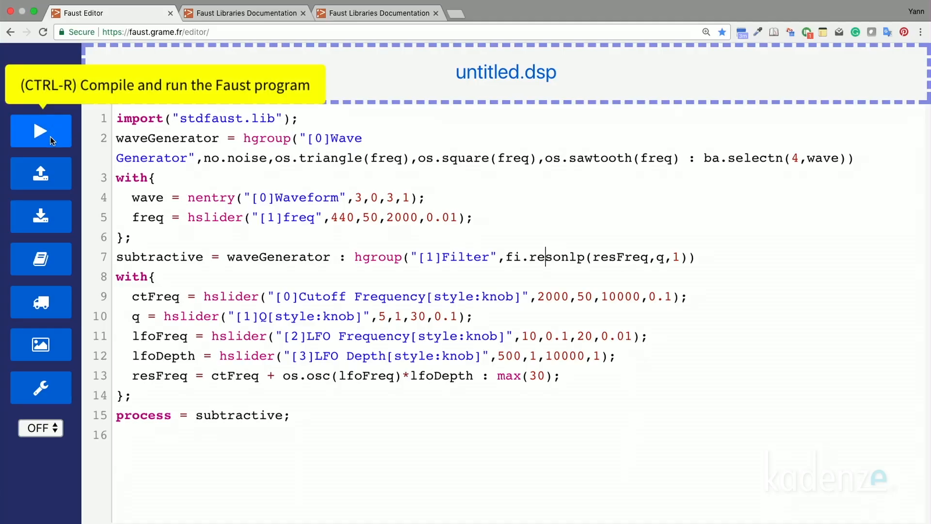
Run the synth, step Waveform between 3 and noise while adjusting the filter, then close the DSP window.
click(40, 131)
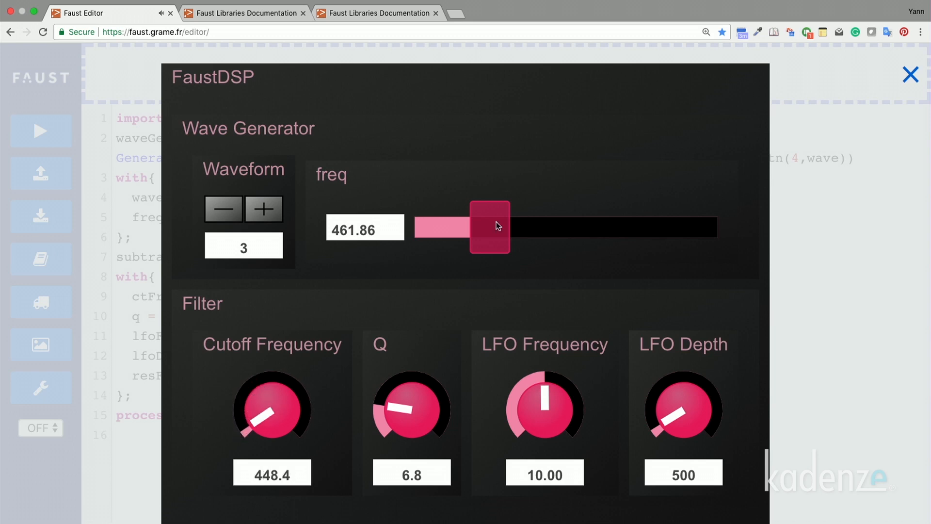
mouse_move(498, 298)
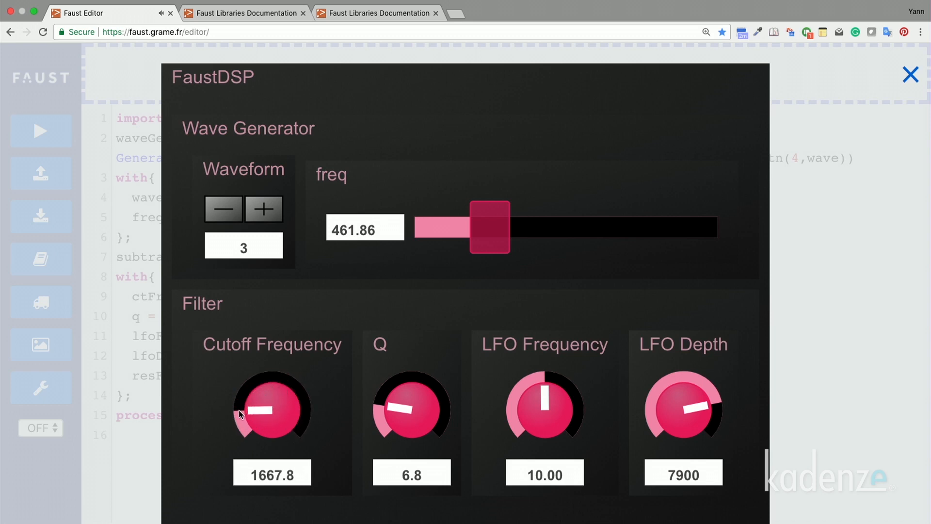
mouse_move(224, 209)
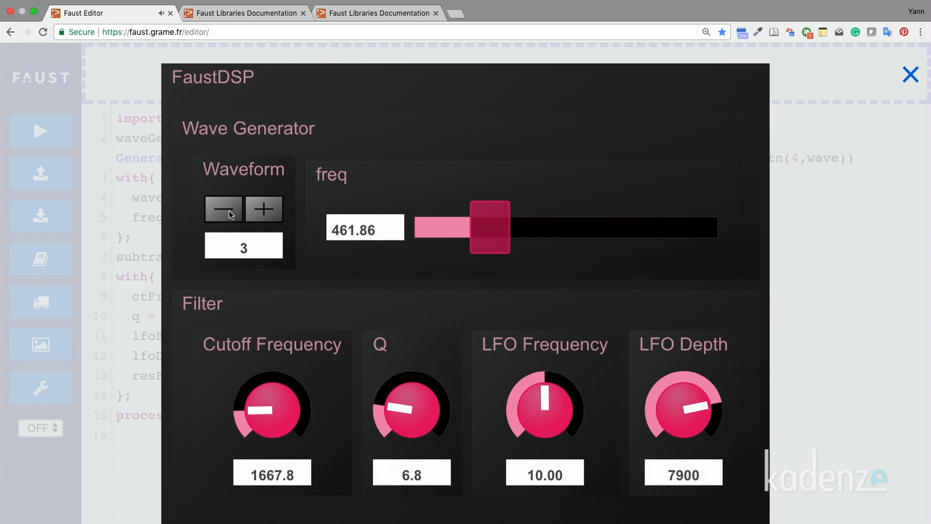
click(223, 209)
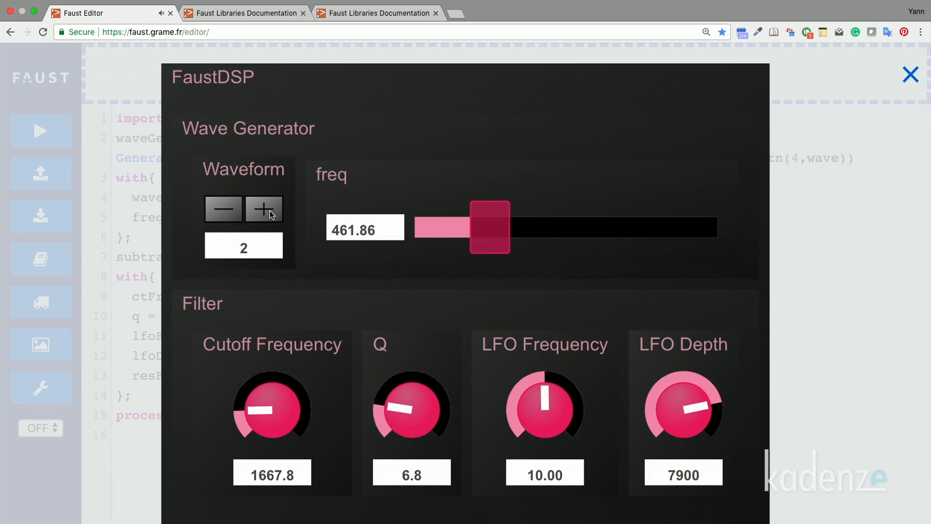
click(263, 208)
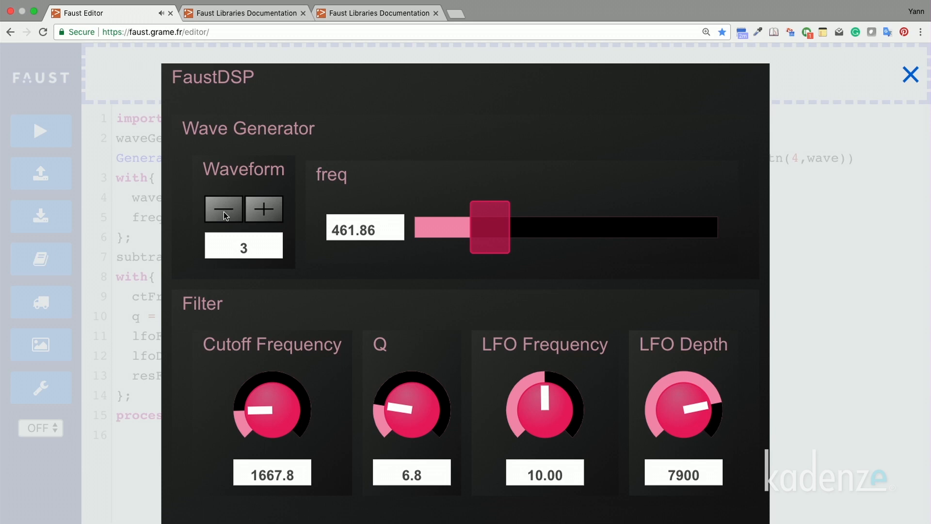
click(224, 208)
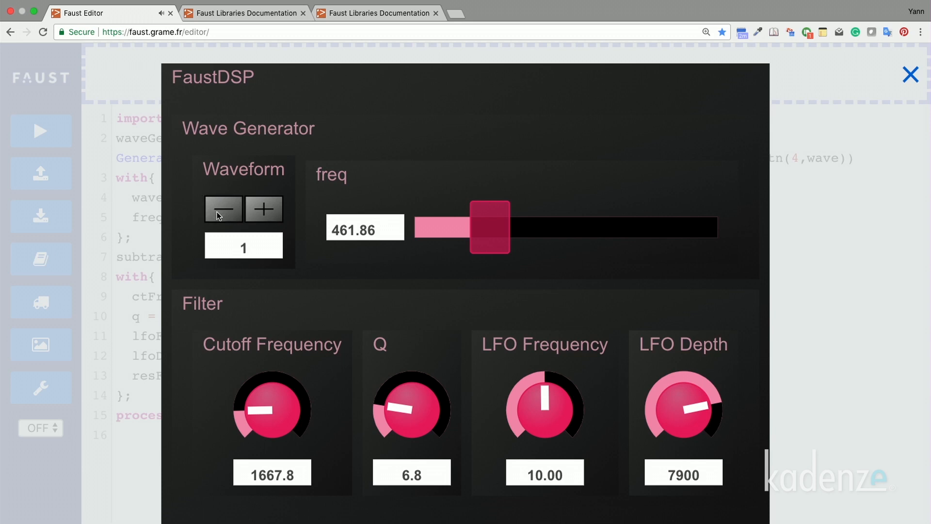
click(223, 208)
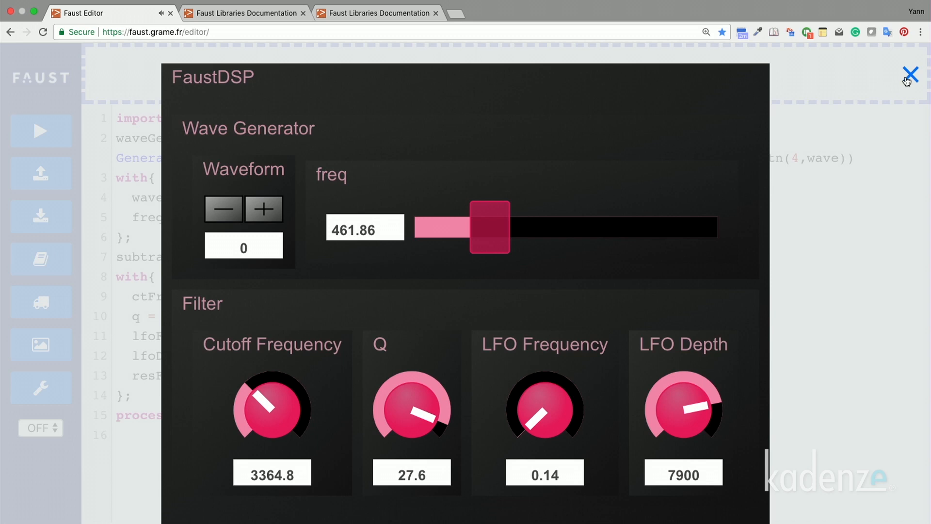
click(910, 74)
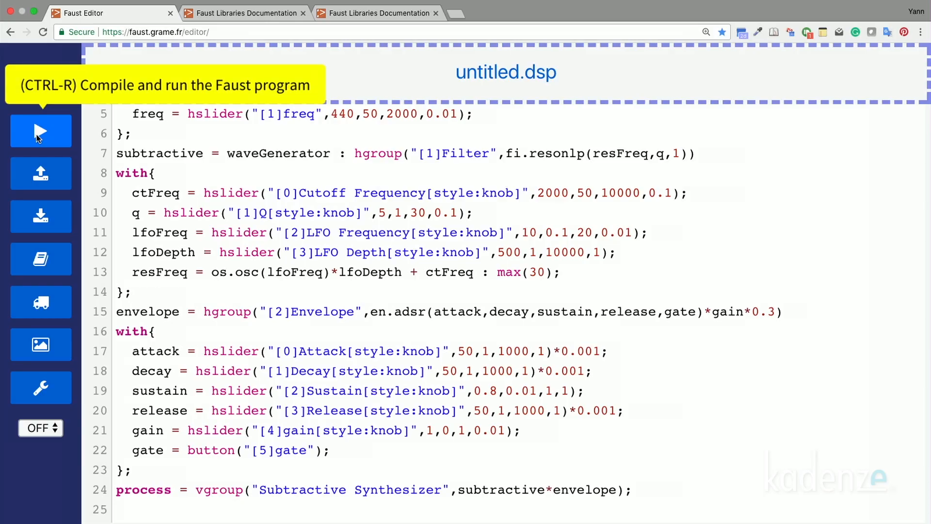
Bring up the ON/OFF options after wiring process to vgroup(subtractive*envelope).
click(41, 428)
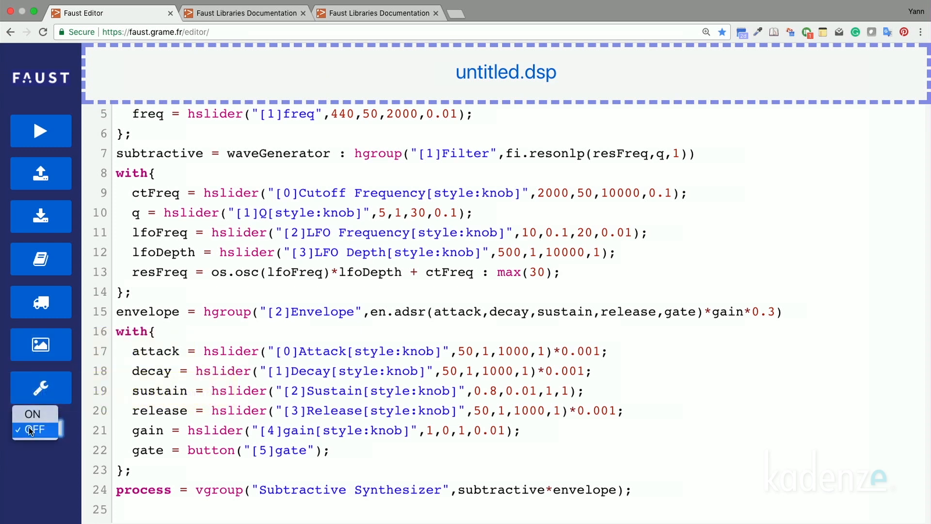